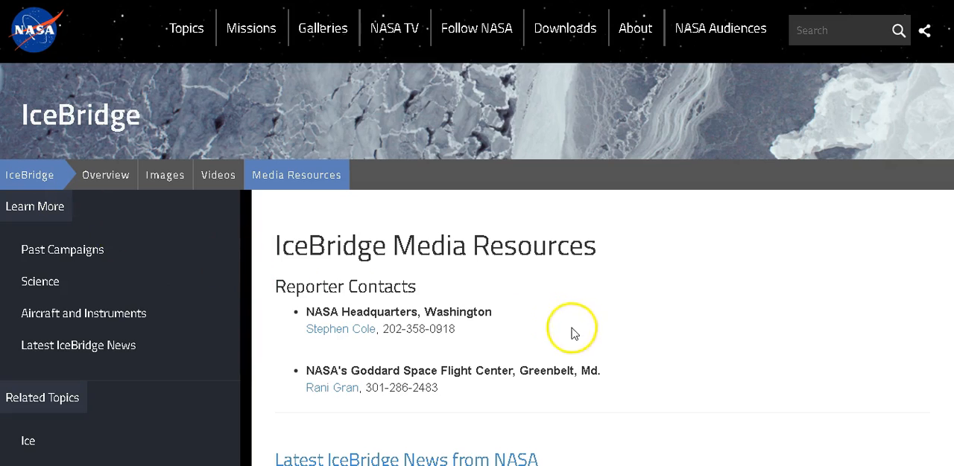
Scroll down the IceBridge Media Resources page toward the media contacts
scroll("down", 3)
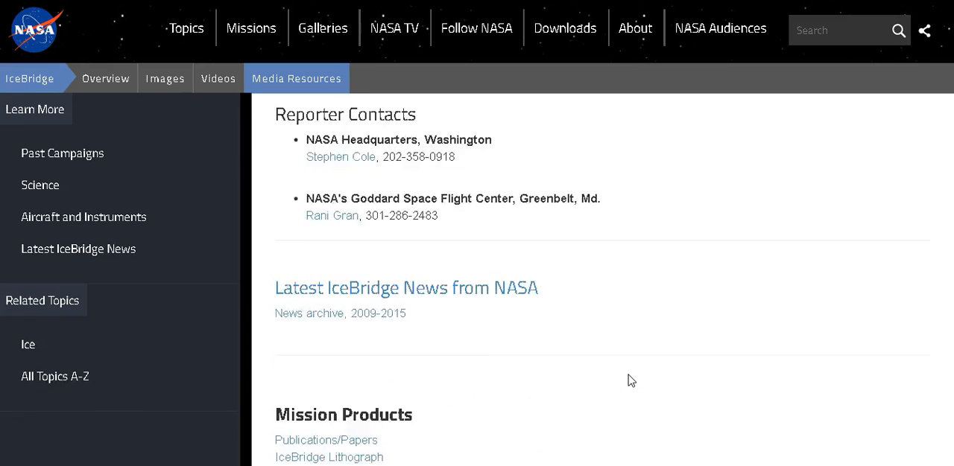
scroll("down", 3)
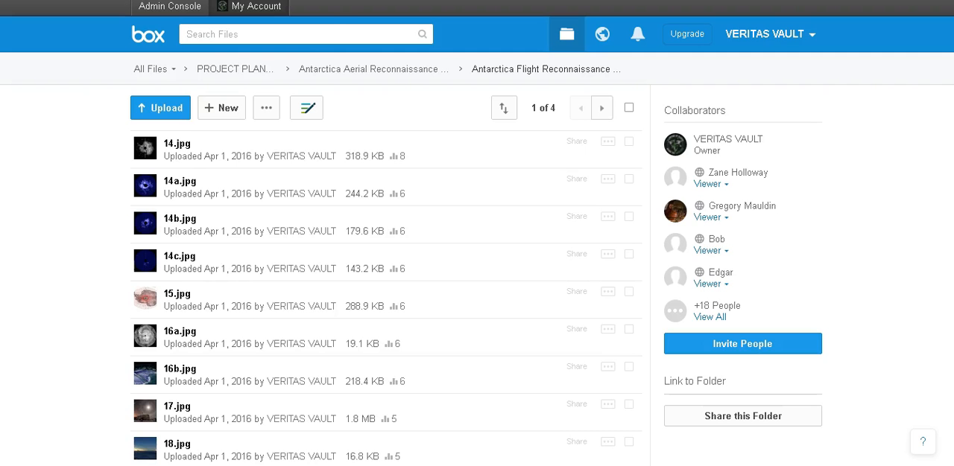
Preview 14.jpg, the black-and-white Antarctica map, from the Box folder
left_click(175, 143)
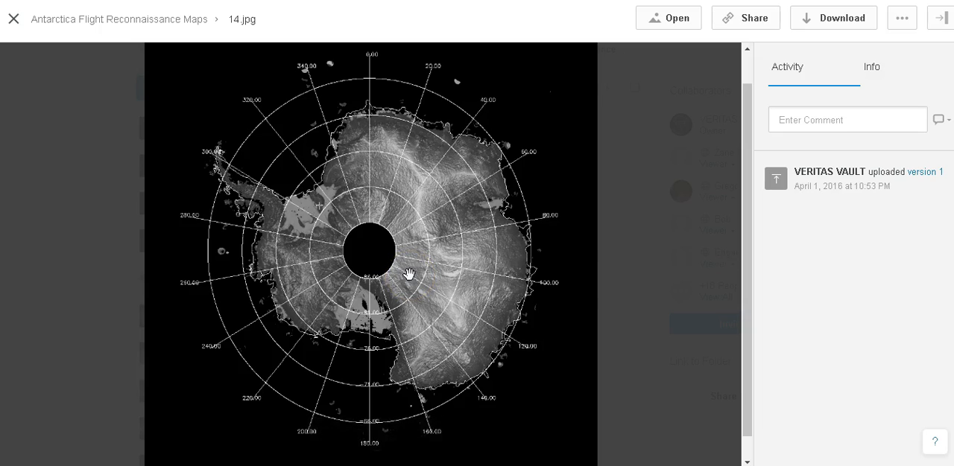
mouse_move(727, 256)
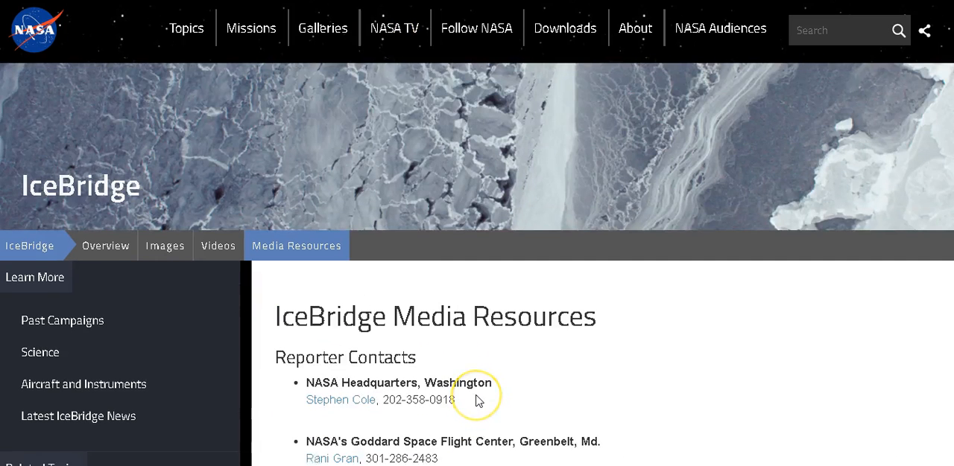
Scroll down the contacts page to reach the reporter phone numbers for the Skype call
scroll("down", 3)
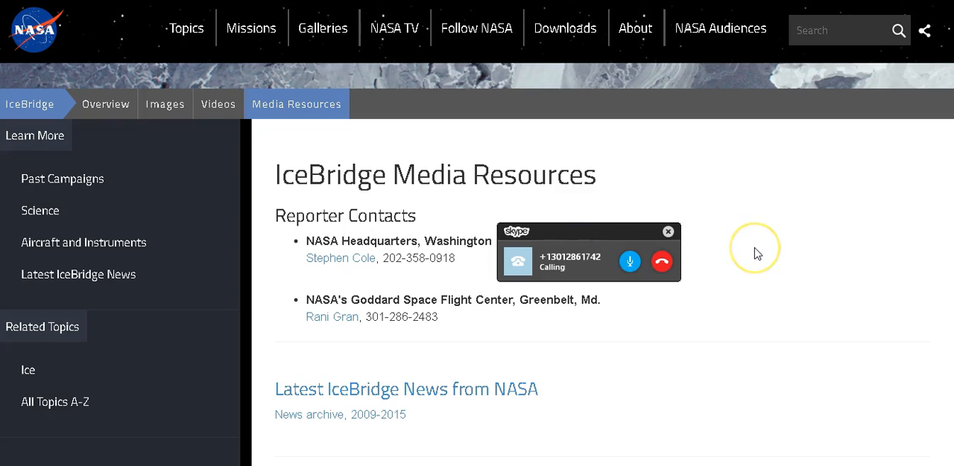
mouse_move(756, 253)
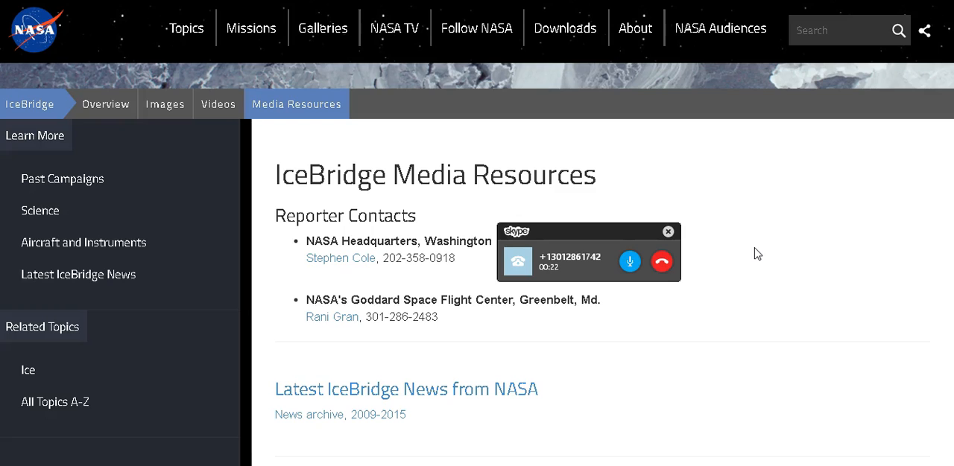
mouse_move(808, 143)
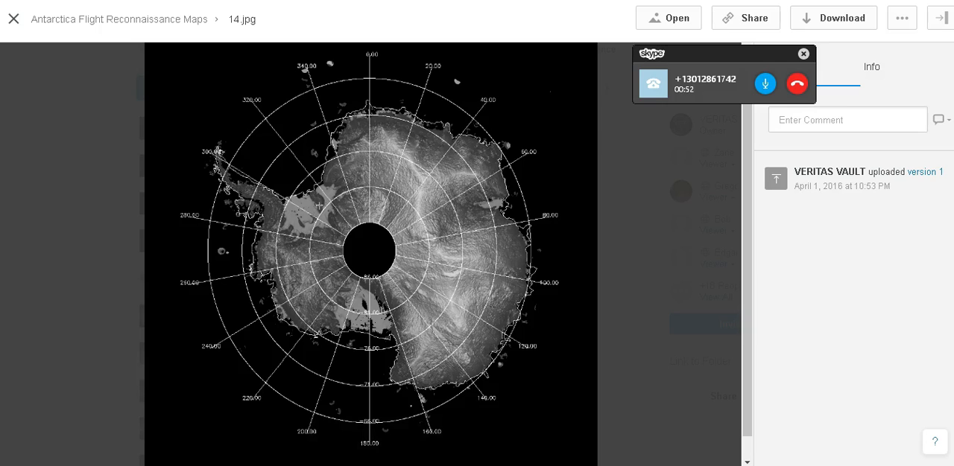
mouse_move(579, 152)
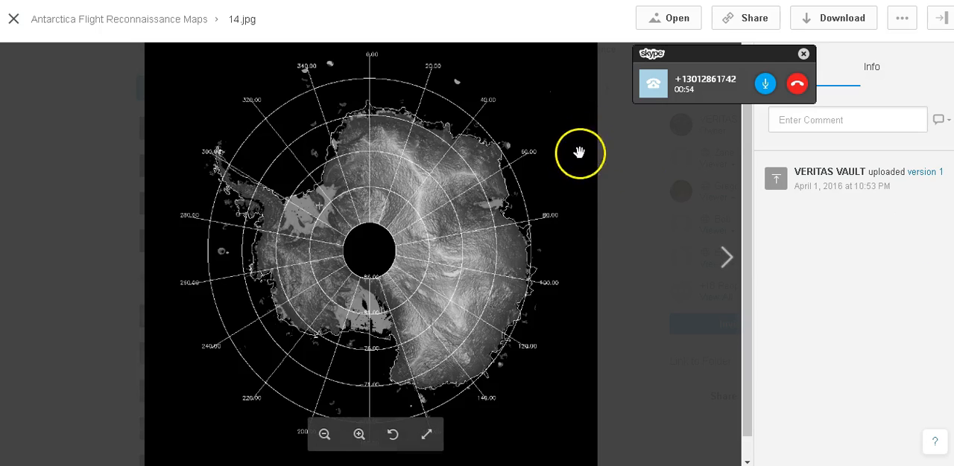
mouse_move(659, 274)
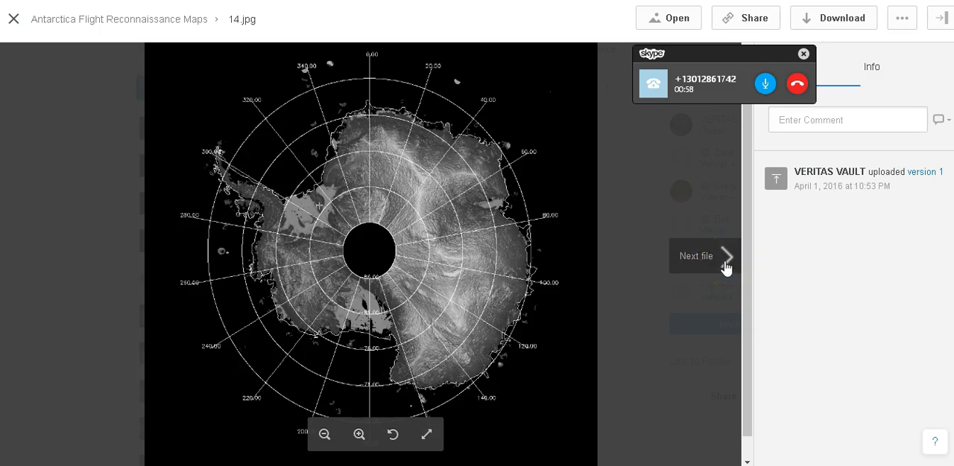
mouse_move(687, 261)
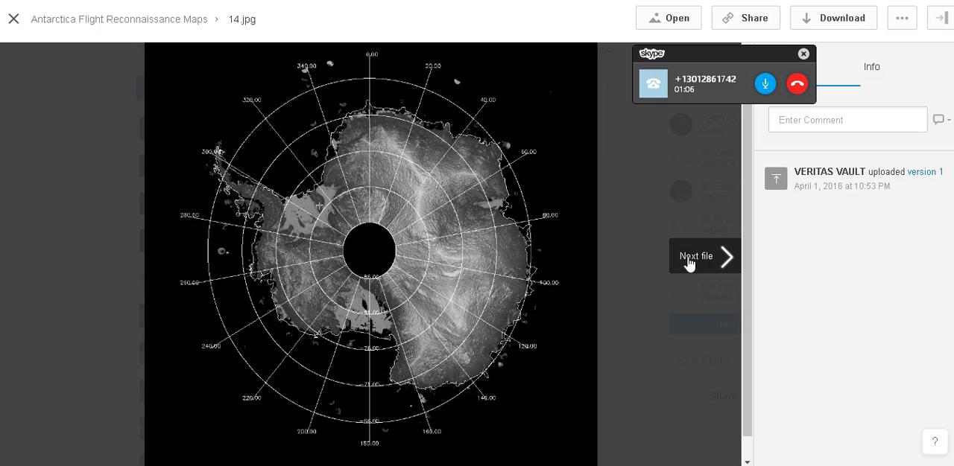
Step the preview forward through 14a.jpg to 14b.jpg, the January 21, 2014 map
left_click(694, 256)
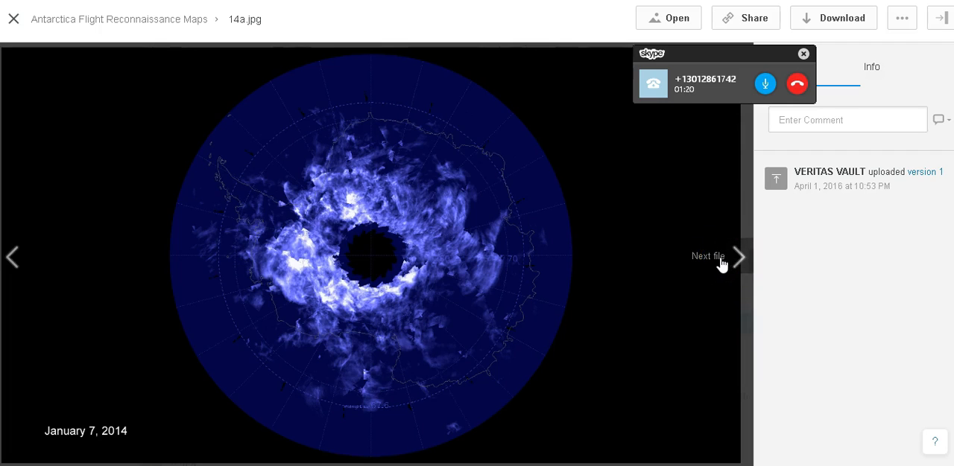
left_click(718, 256)
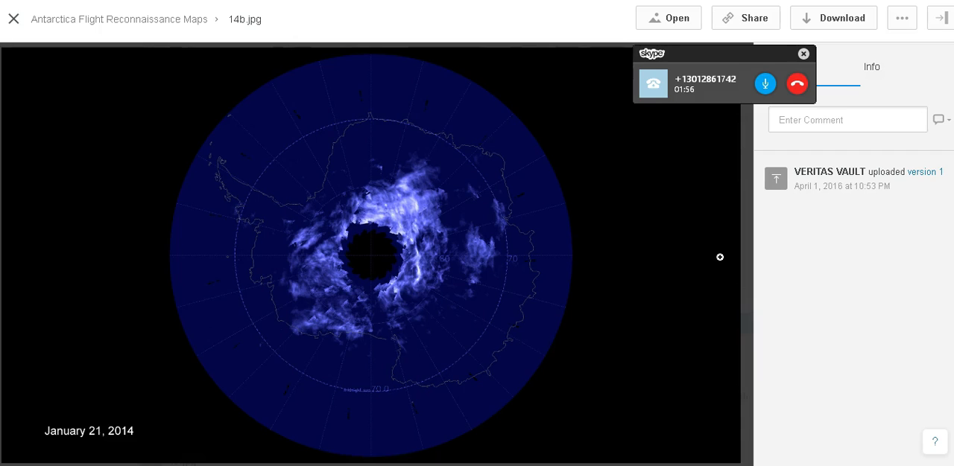
mouse_move(264, 404)
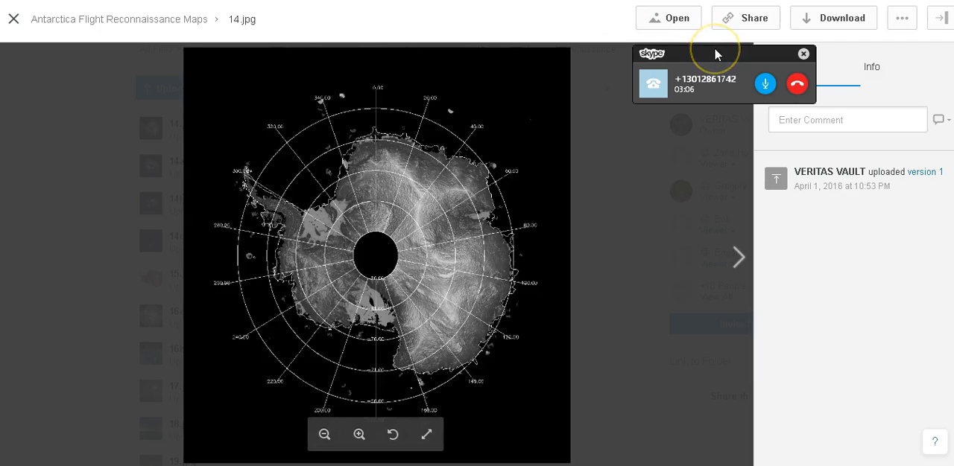
mouse_move(695, 104)
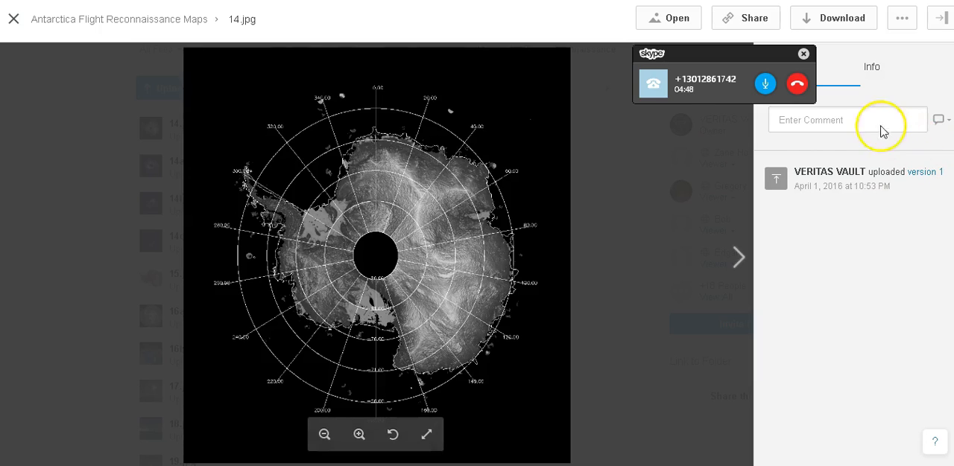
Activate the Enter Comment field on the 14.jpg map preview
left_click(846, 120)
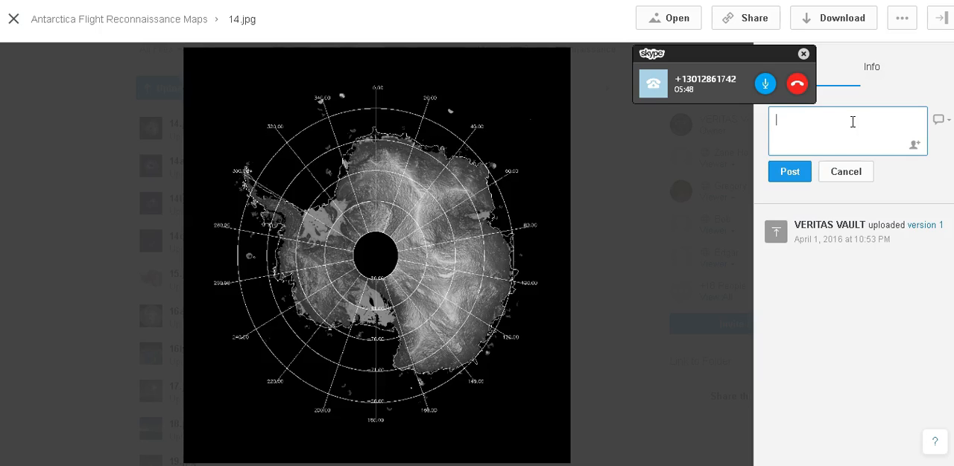
mouse_move(882, 104)
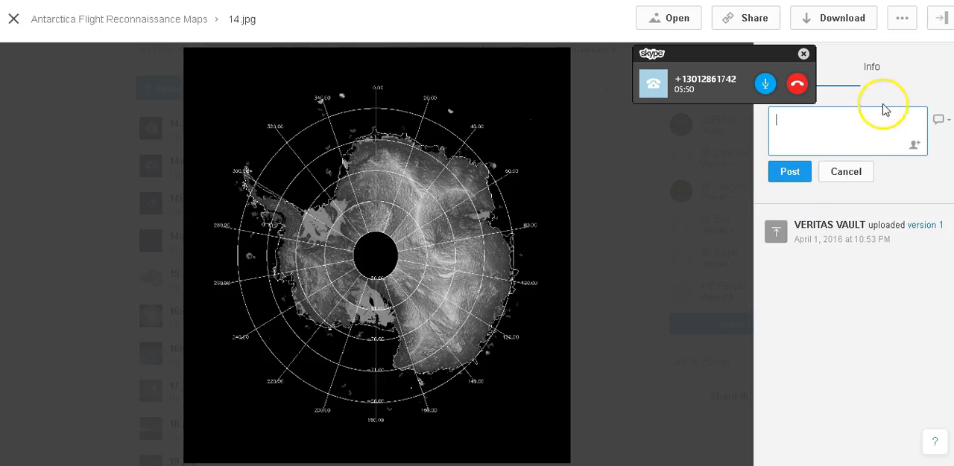
Advance the preview from 14.jpg to 14a.jpg, the January 7, 2014 map
left_click(739, 256)
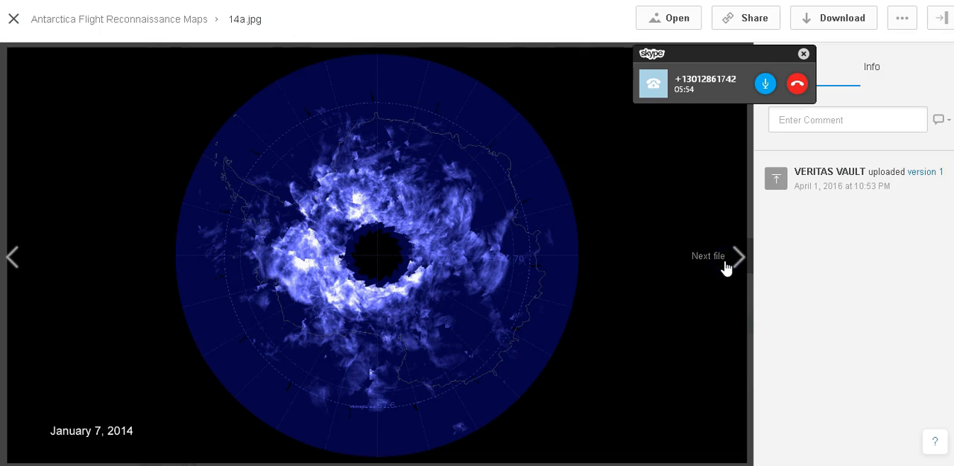
Step forward through 14b.jpg and 14c.jpg (February 14, 2014) to the 15.jpg flight-line map
left_click(739, 257)
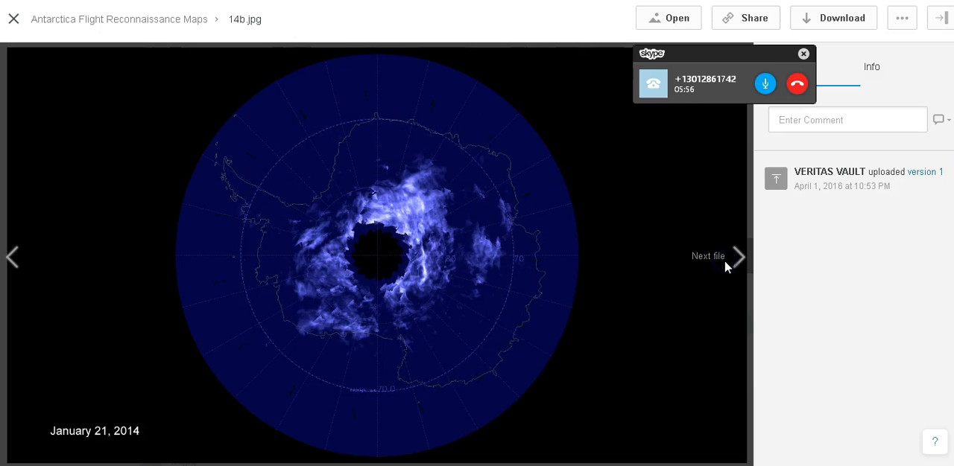
left_click(739, 256)
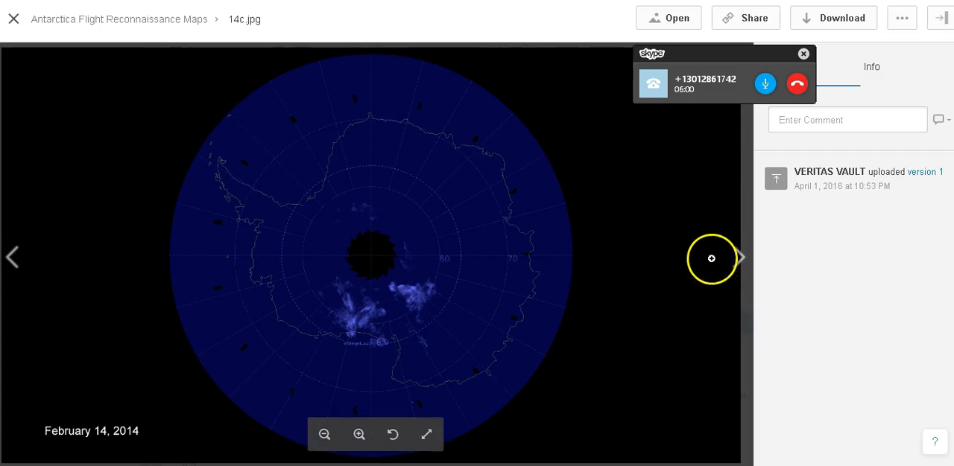
mouse_move(737, 256)
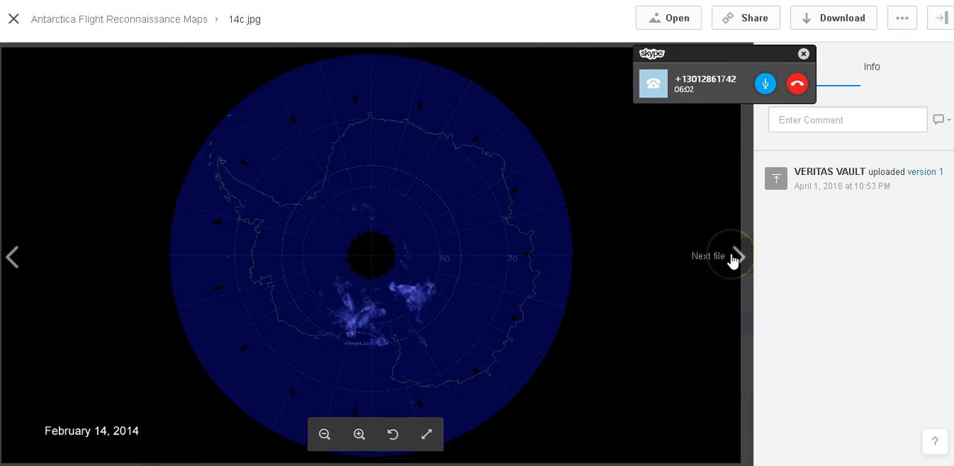
left_click(736, 256)
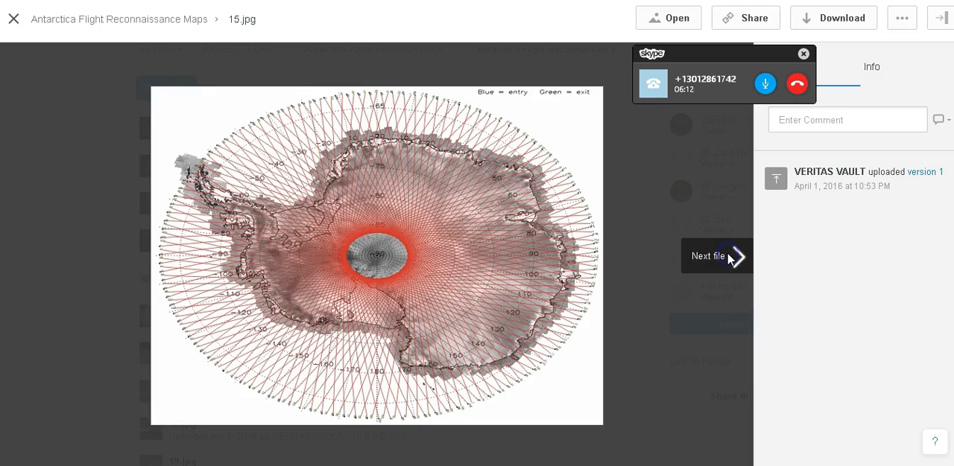
View 16a.jpg and 16b.jpg, then return to the grey polar image 16a.jpg
left_click(715, 257)
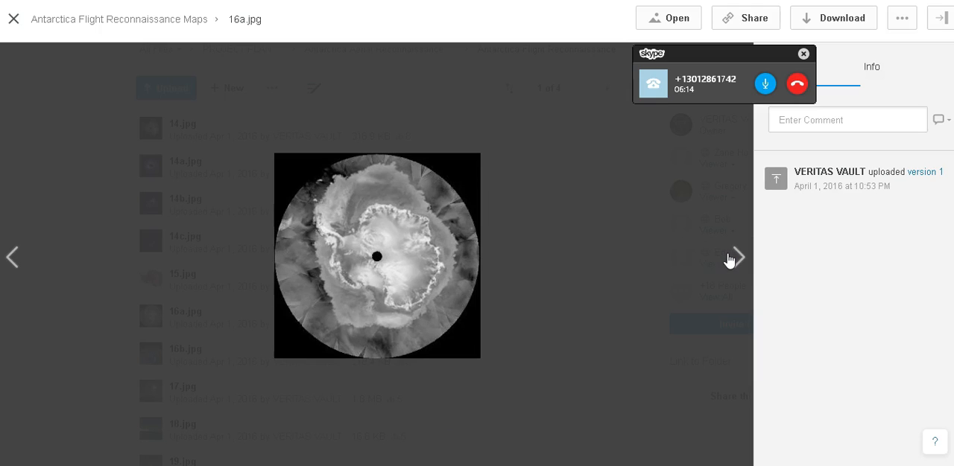
mouse_move(733, 258)
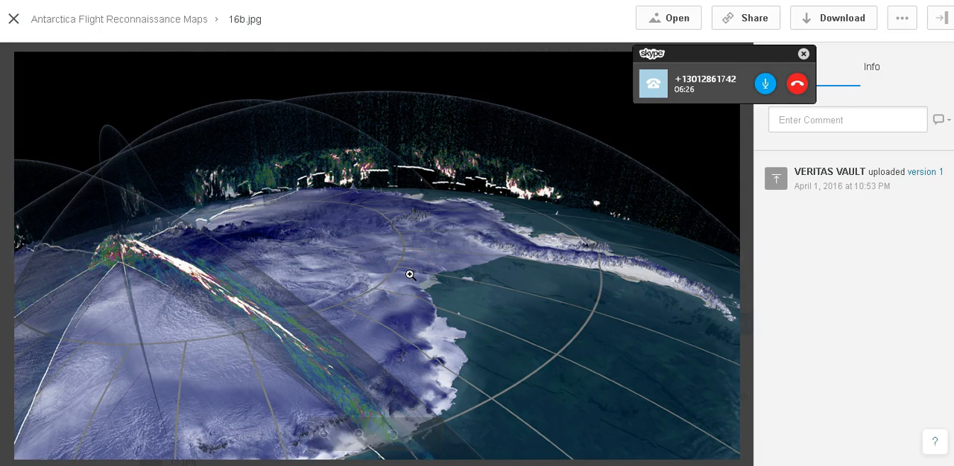
mouse_move(624, 122)
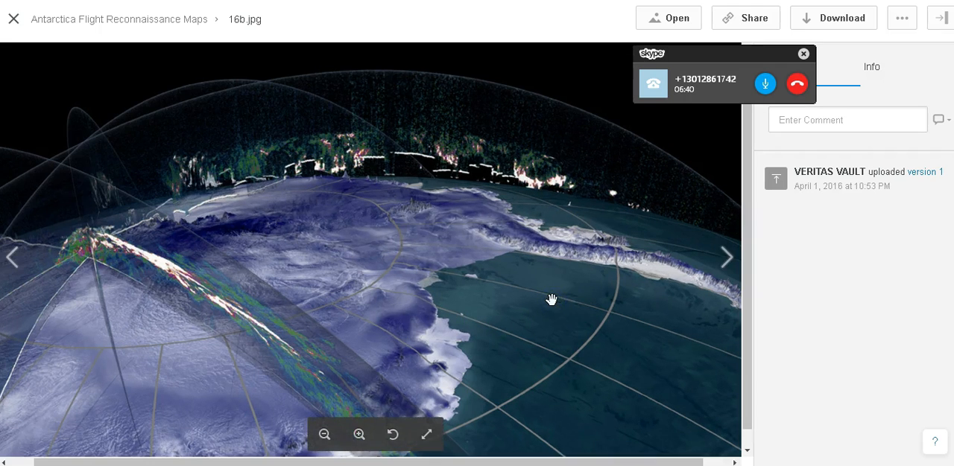
mouse_move(24, 278)
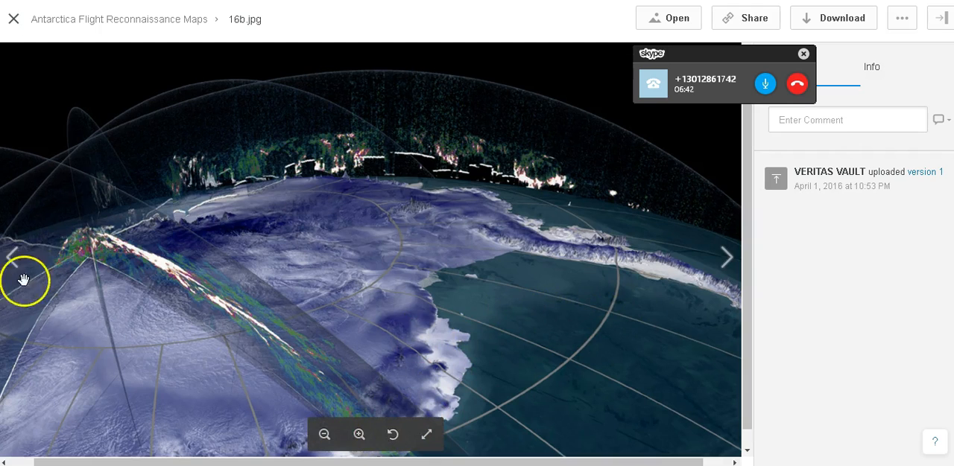
left_click(12, 257)
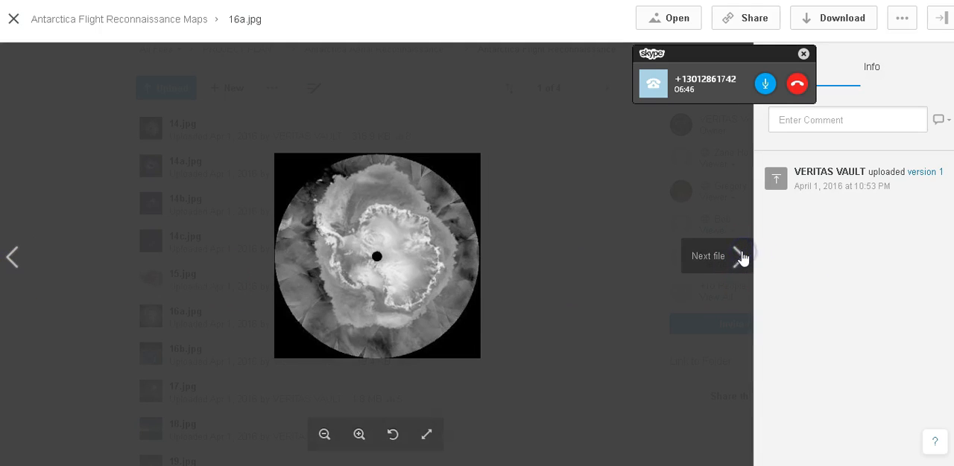
Step forward through 16b.jpg, 17.jpg, 18.jpg and 19.jpg to the moonlit 21.JPG photo
left_click(738, 257)
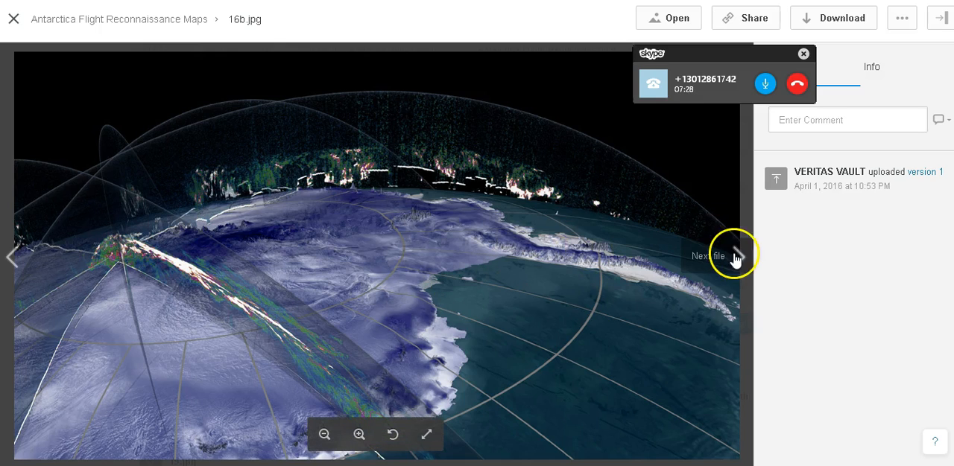
left_click(739, 256)
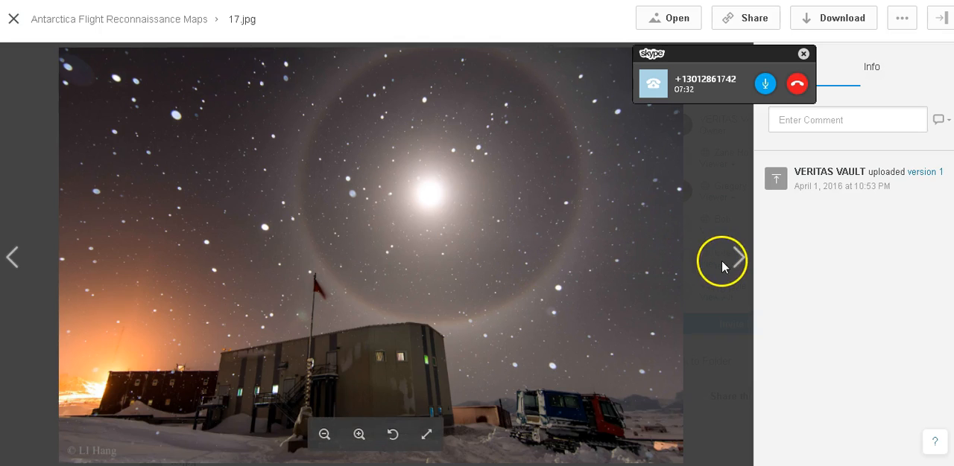
mouse_move(736, 256)
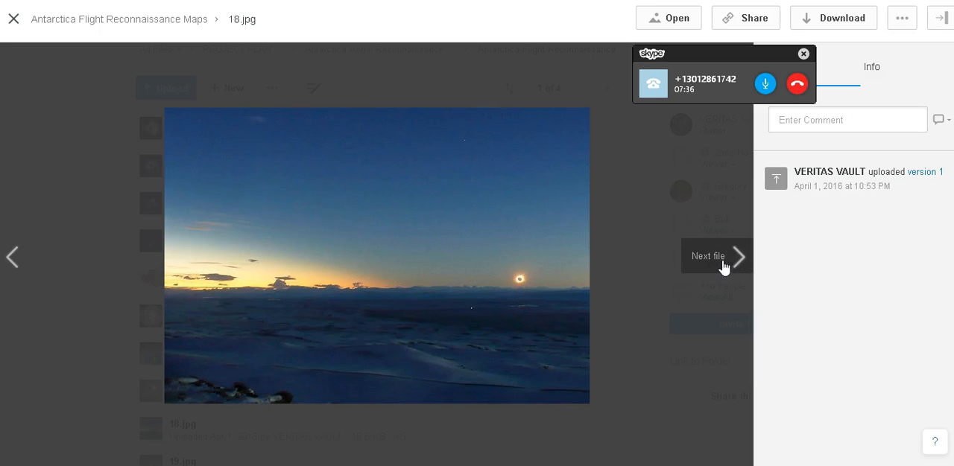
left_click(715, 257)
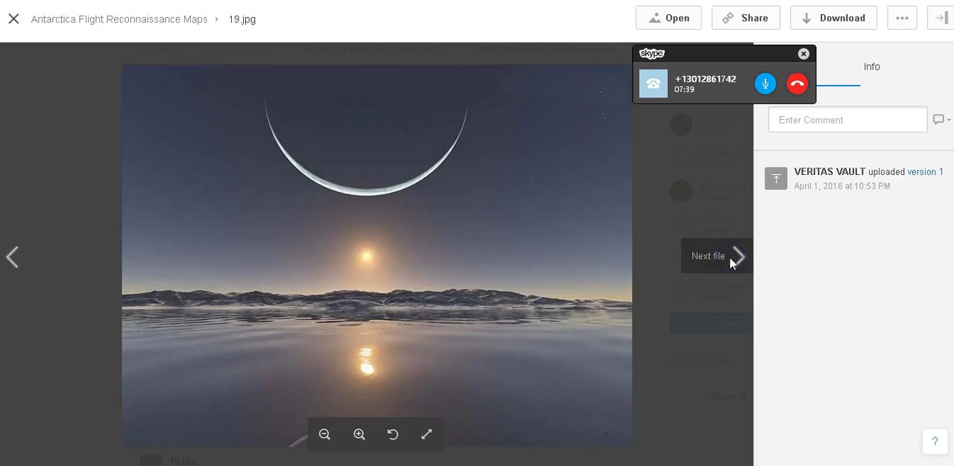
left_click(717, 257)
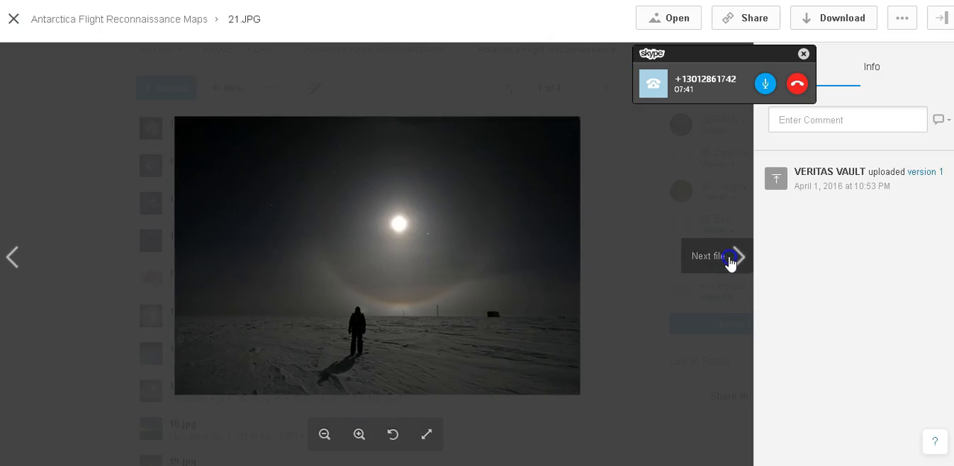
Step back from the later photos through 19, 18 and 17 to 16b.jpg and 16a.jpg
left_click(715, 256)
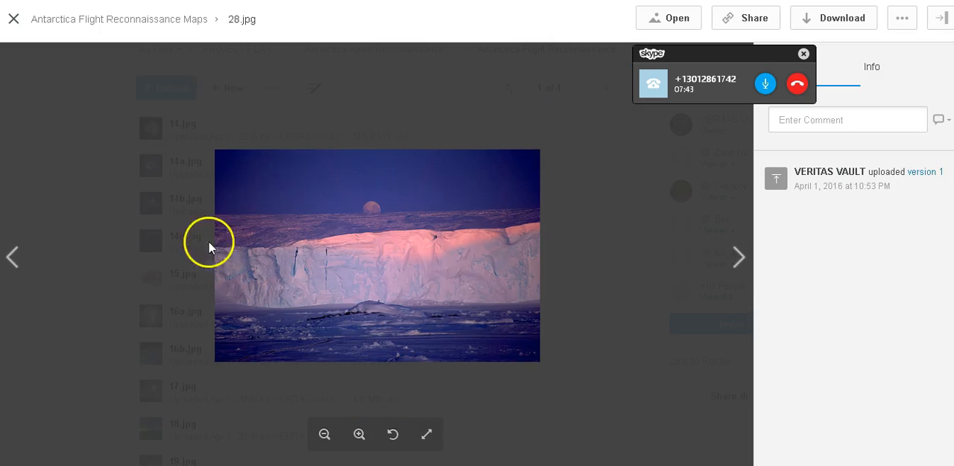
mouse_move(14, 256)
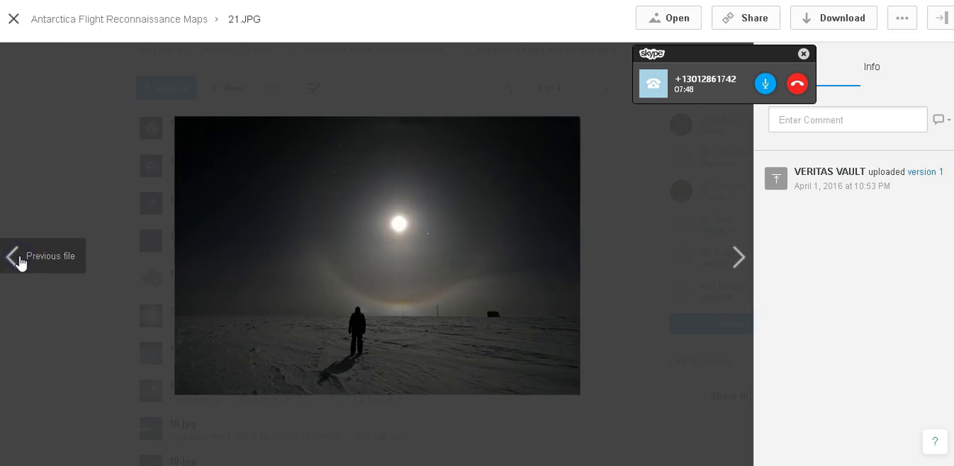
left_click(12, 256)
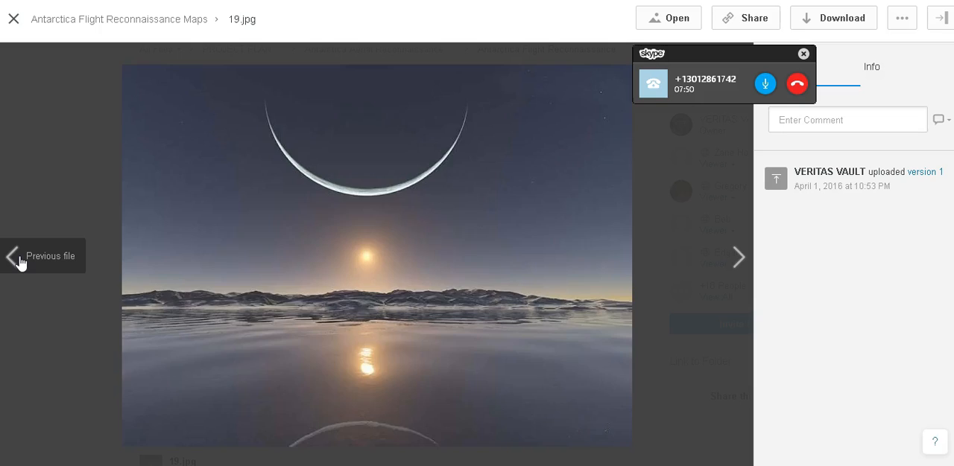
left_click(12, 256)
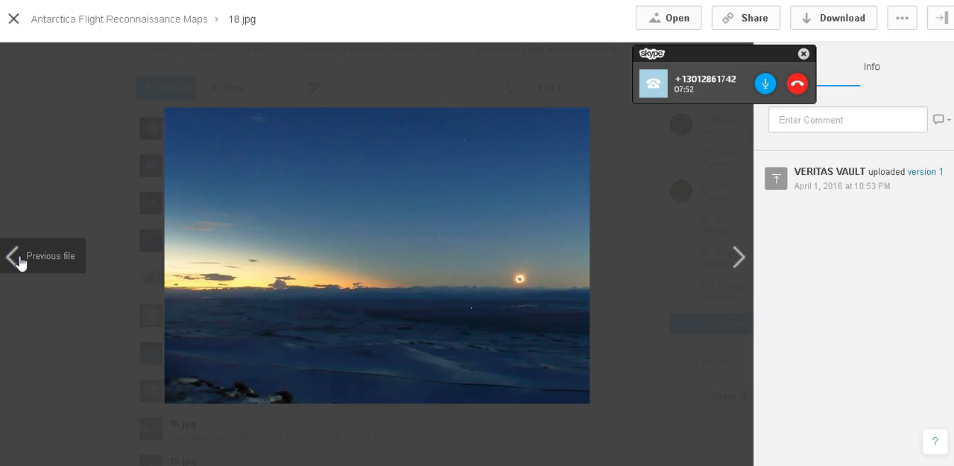
left_click(12, 256)
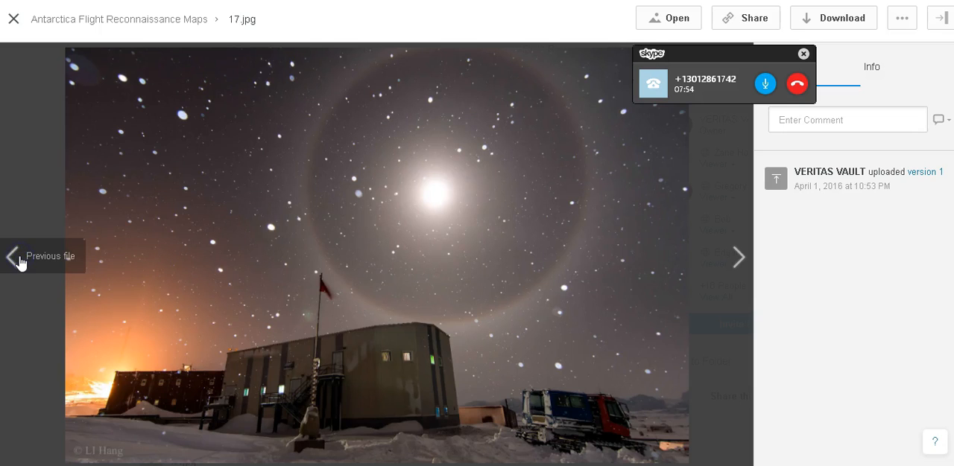
left_click(12, 256)
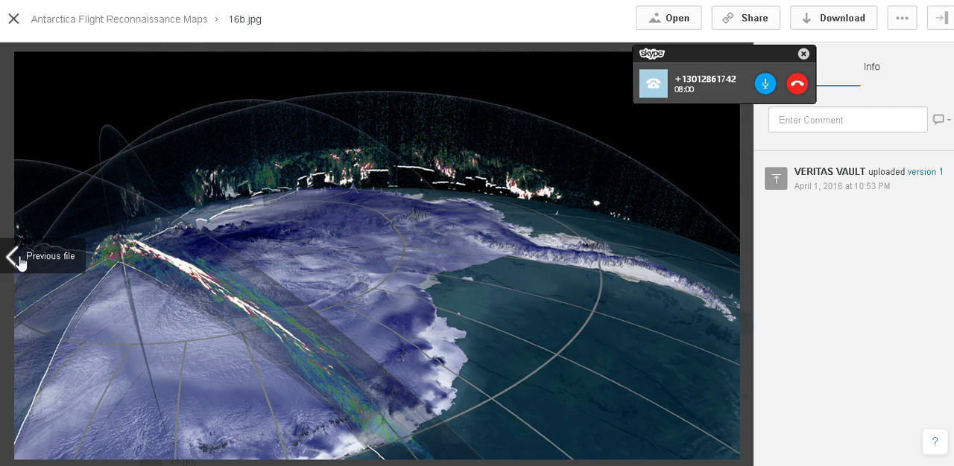
left_click(12, 256)
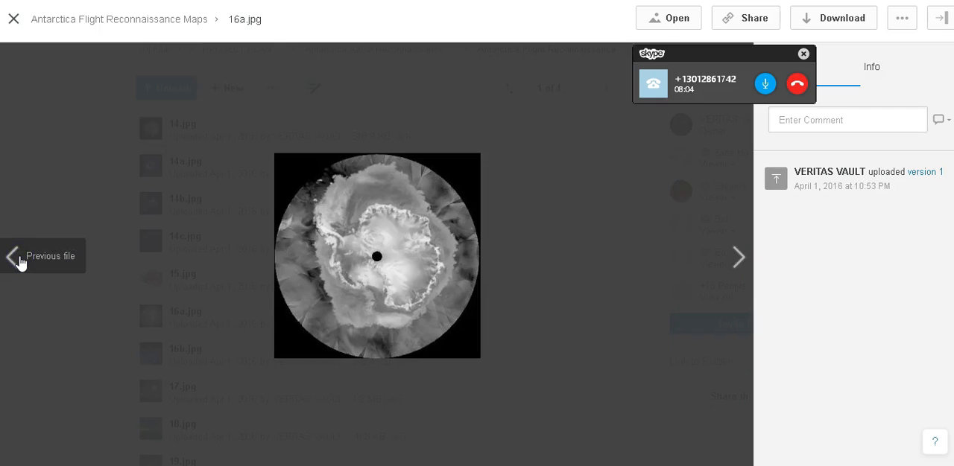
Continue back through 15.jpg, 14c.jpg and 14b.jpg to the black-and-white 14.jpg map
left_click(12, 257)
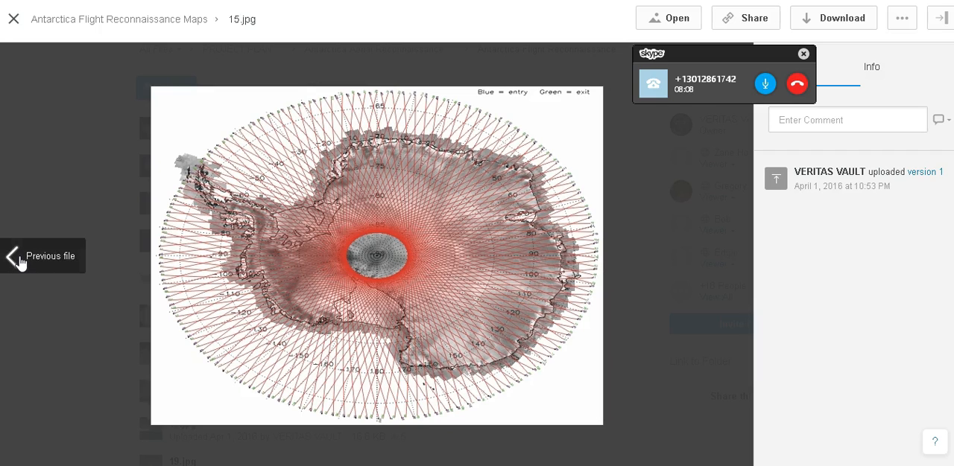
mouse_move(396, 291)
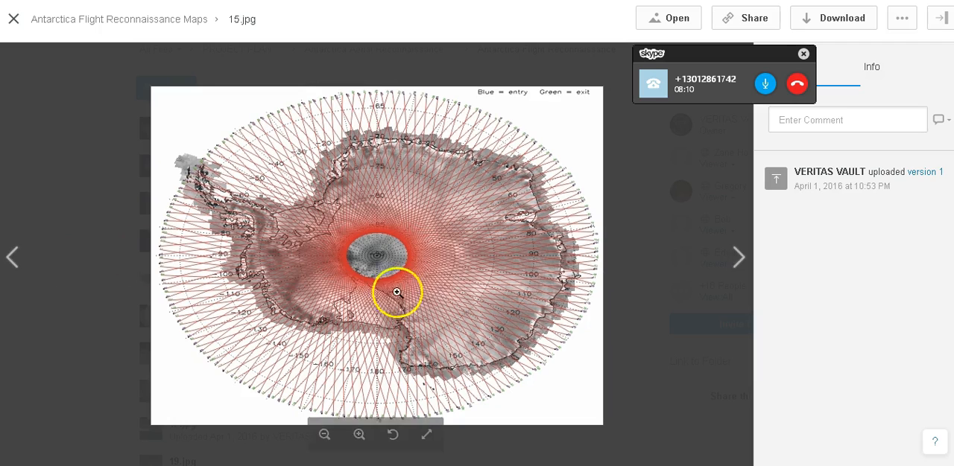
mouse_move(12, 257)
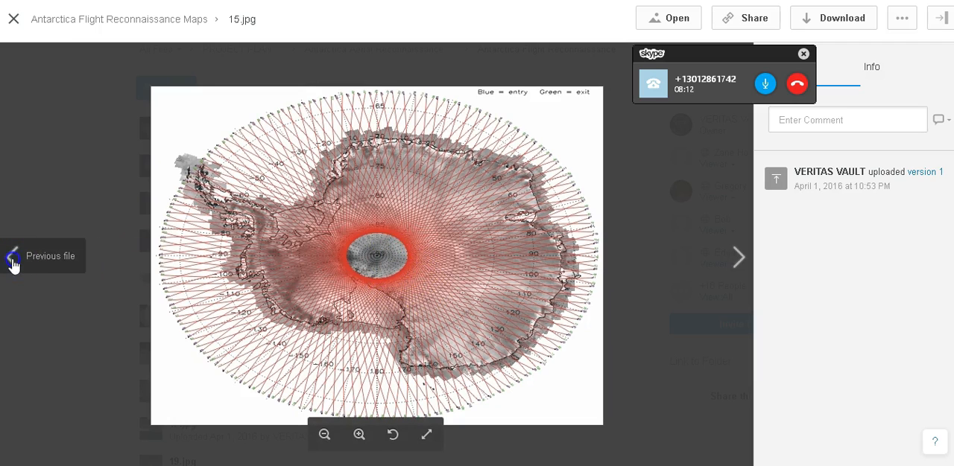
left_click(12, 256)
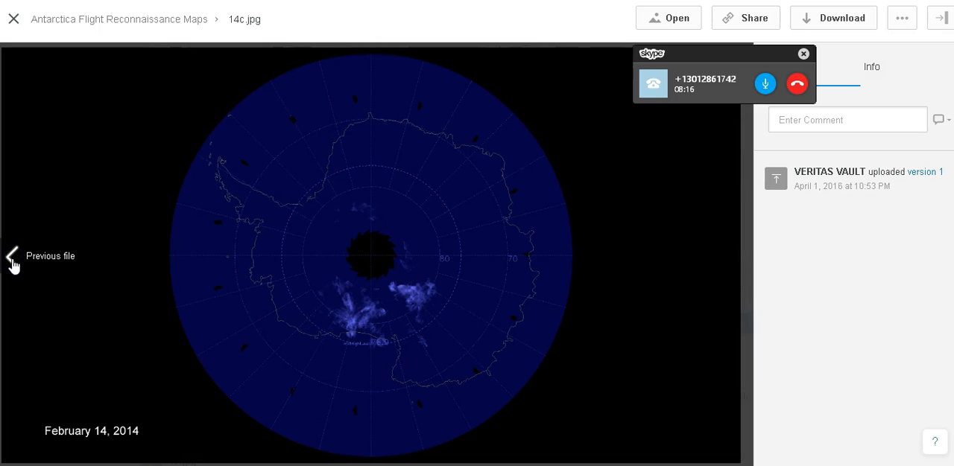
left_click(12, 256)
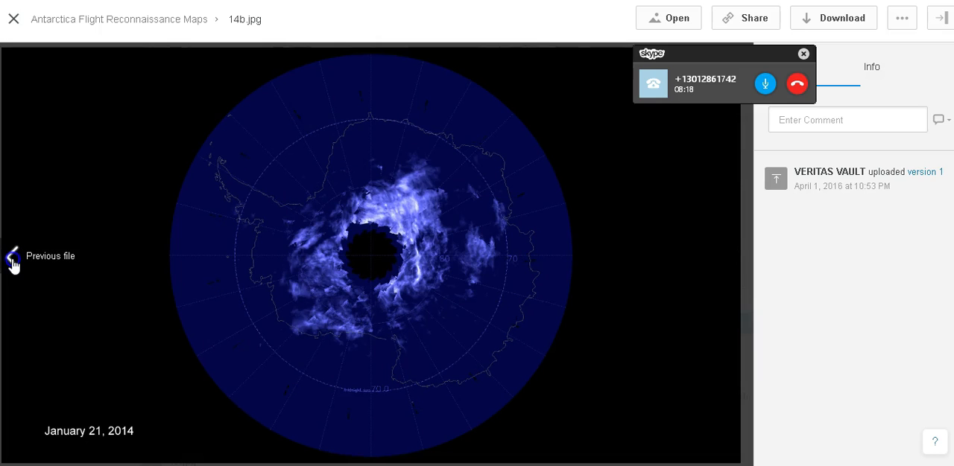
left_click(12, 256)
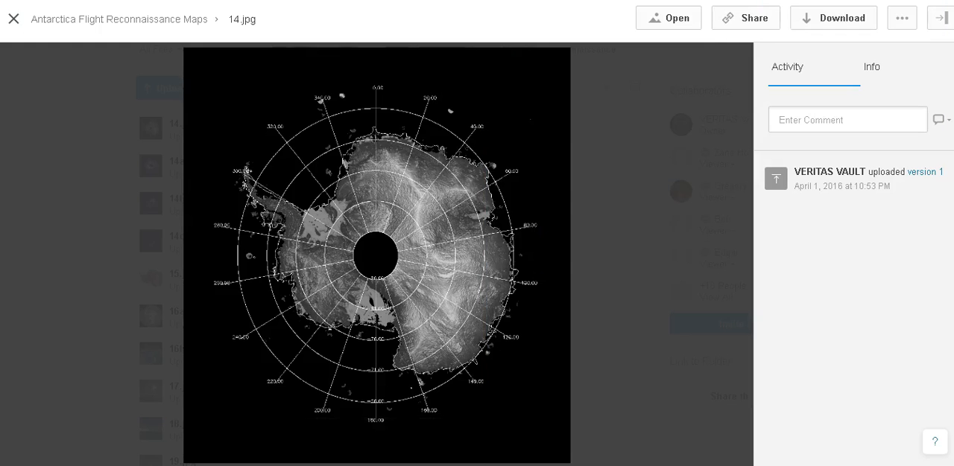
mouse_move(649, 275)
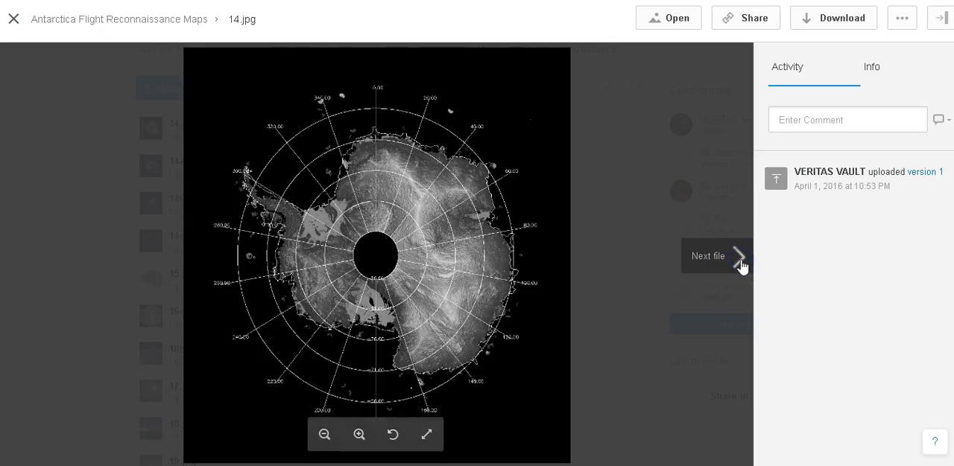
Step forward to the January 7 and January 21, 2014 maps, then back again
left_click(739, 256)
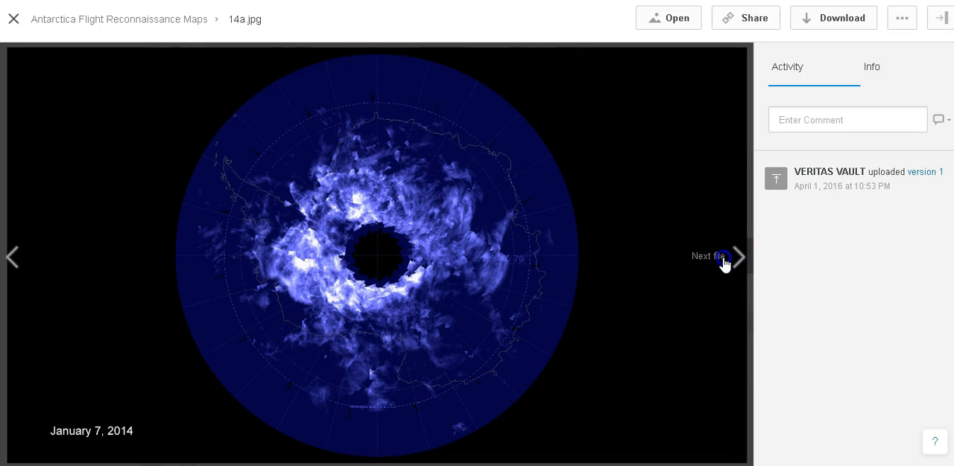
left_click(736, 257)
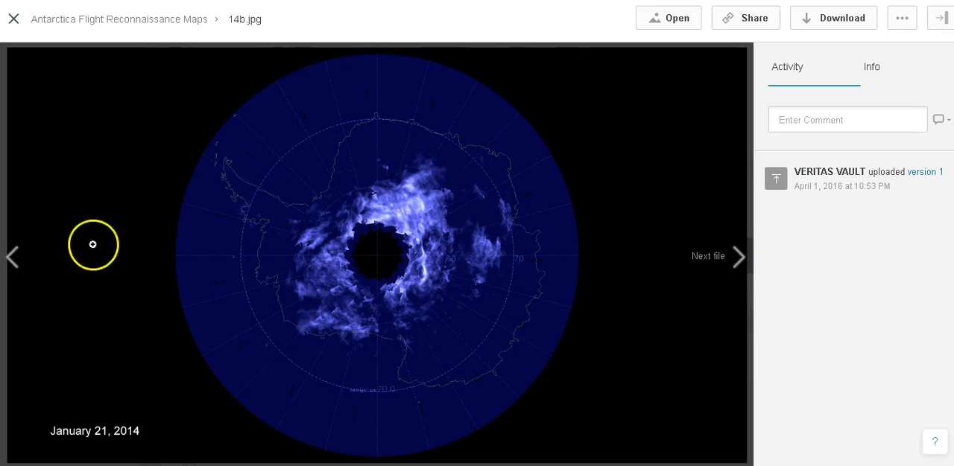
left_click(12, 257)
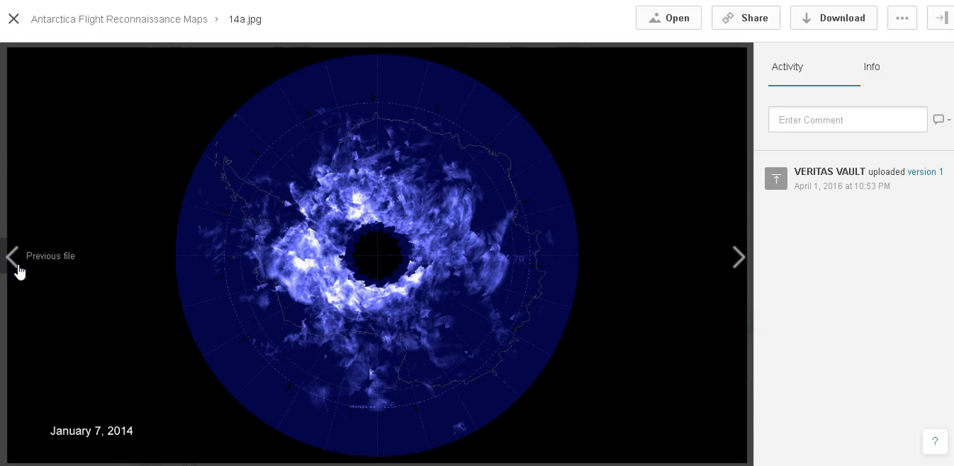
left_click(12, 257)
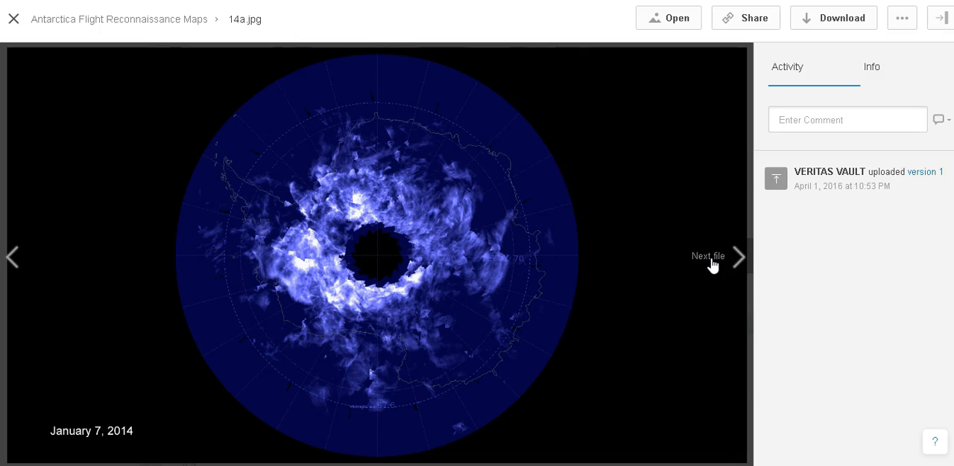
Advance through the January 21 and February 14, 2014 maps to the 3D coastline view 16b.jpg
left_click(739, 256)
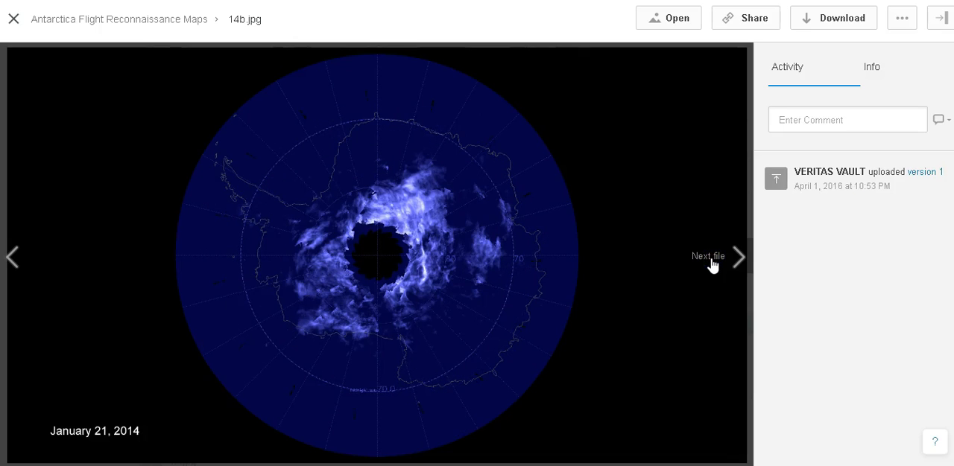
left_click(739, 257)
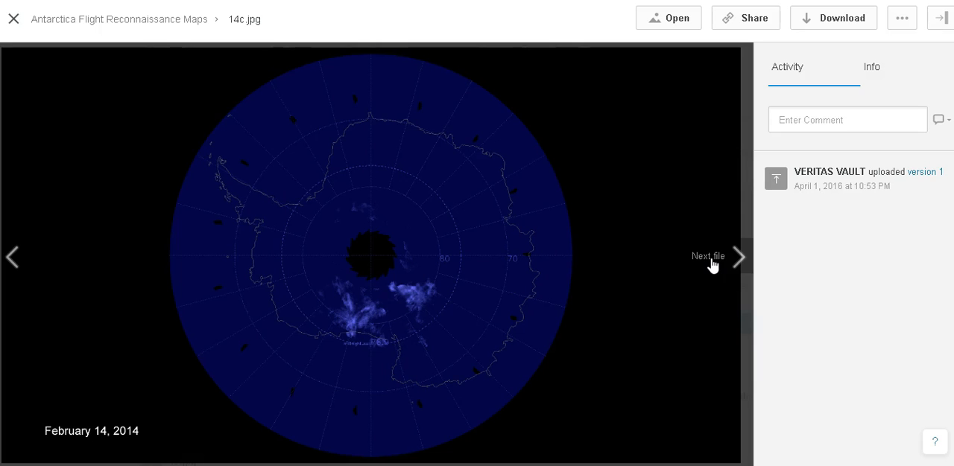
mouse_move(739, 256)
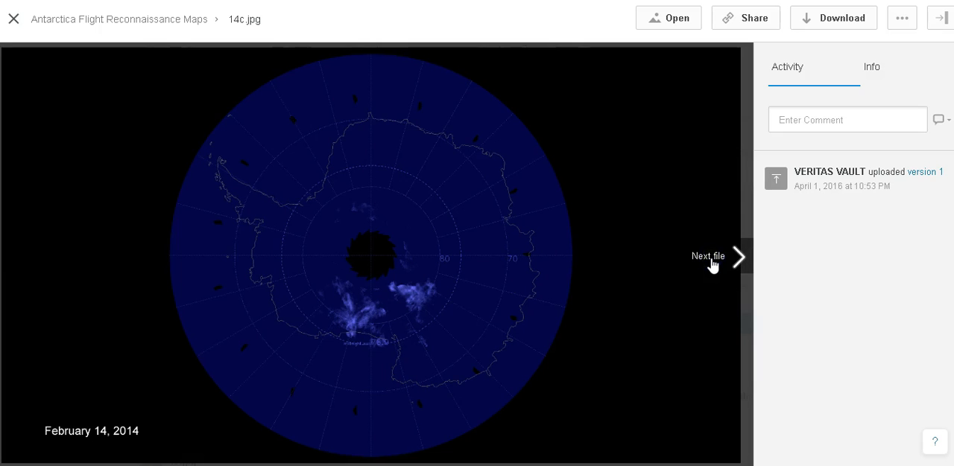
left_click(718, 256)
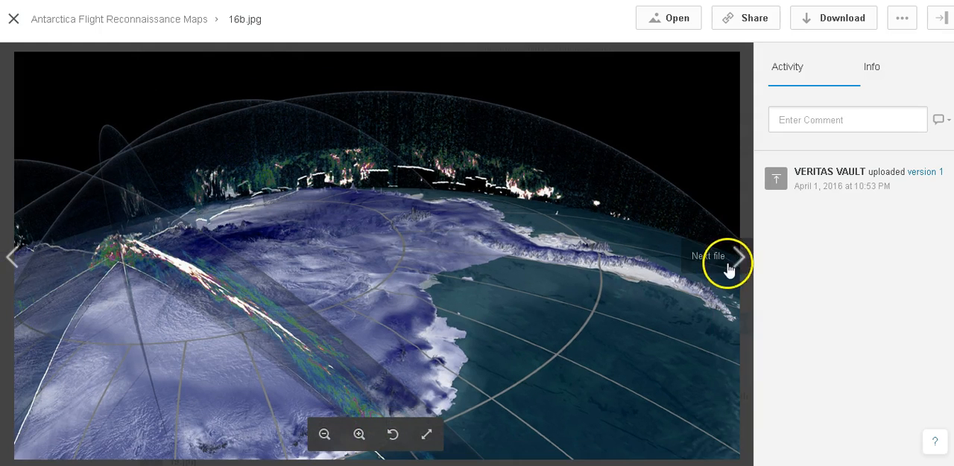
View the moon halo photo 17.jpg, then step back through 16b, 16a and 15.jpg
left_click(738, 256)
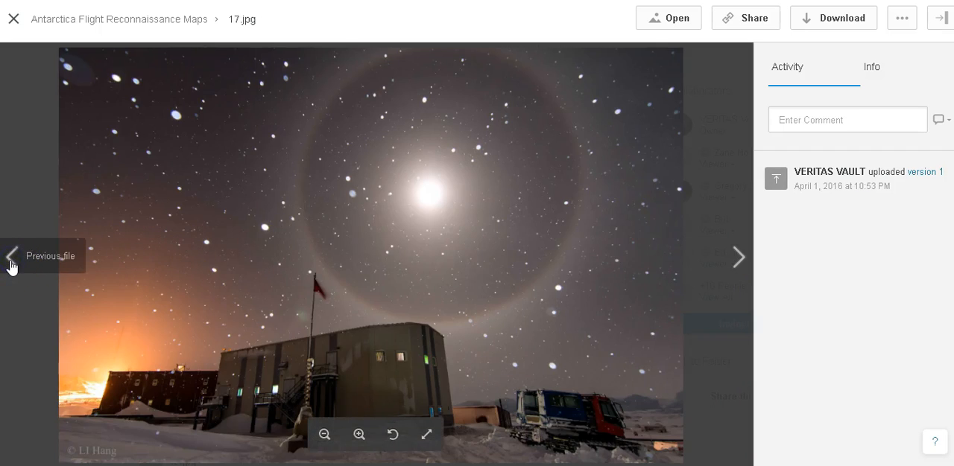
left_click(12, 256)
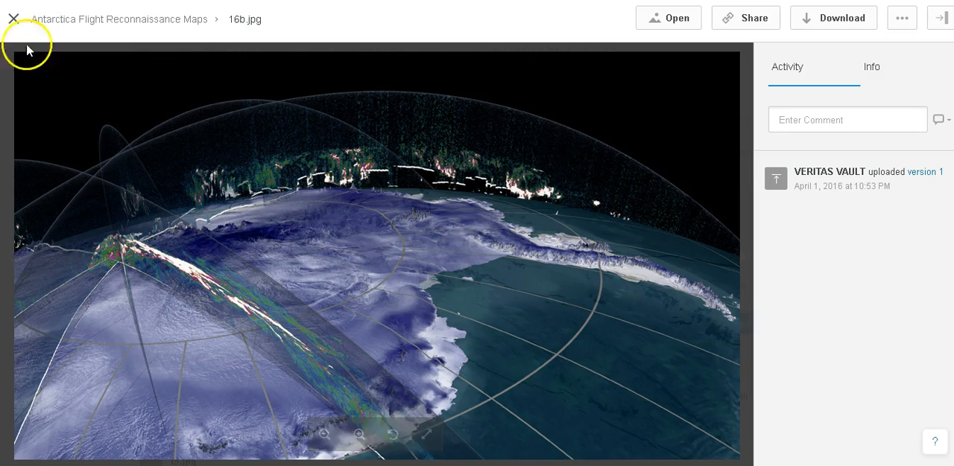
left_click(12, 256)
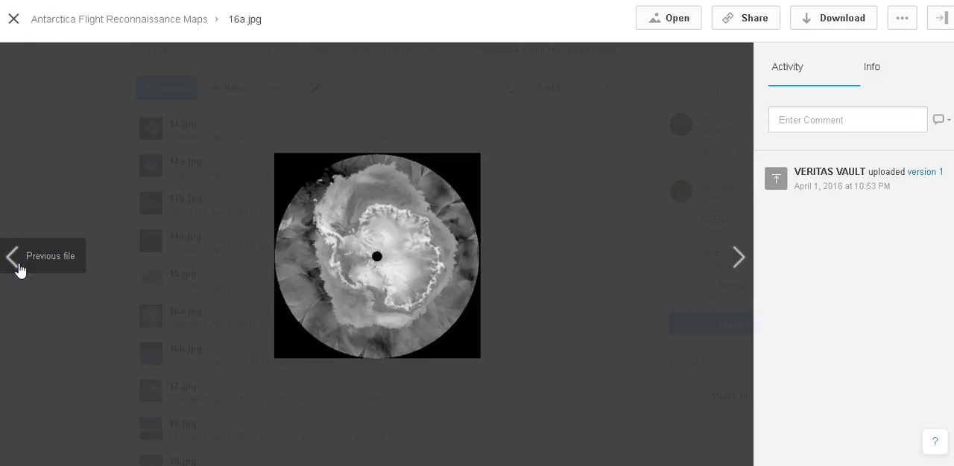
left_click(14, 256)
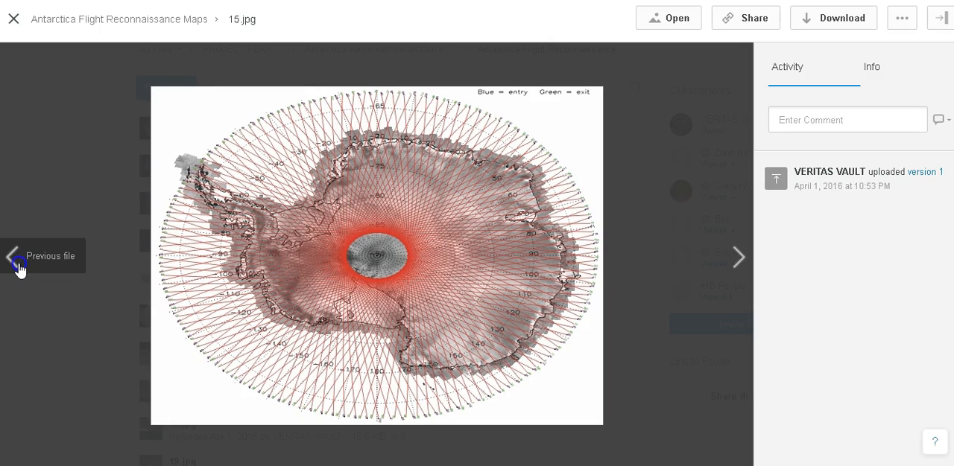
Continue back through the February 14, January 21 and January 7 maps to the radar map 14.jpg
left_click(12, 256)
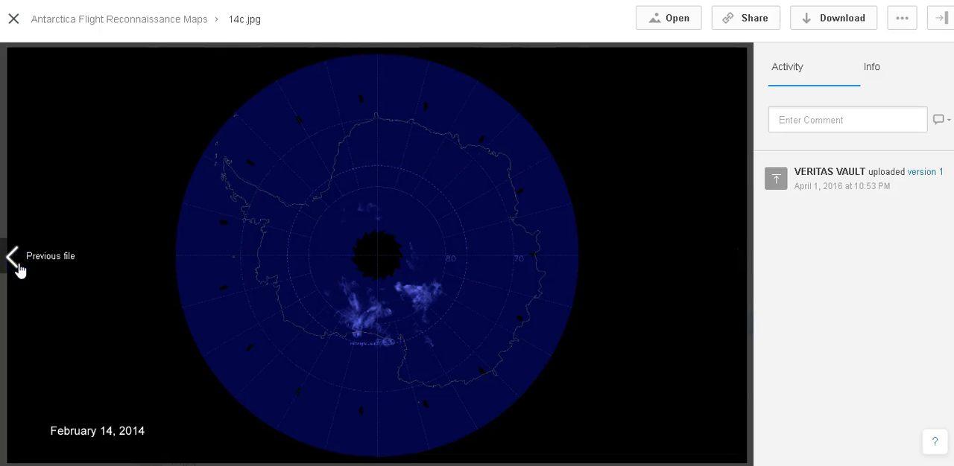
left_click(12, 256)
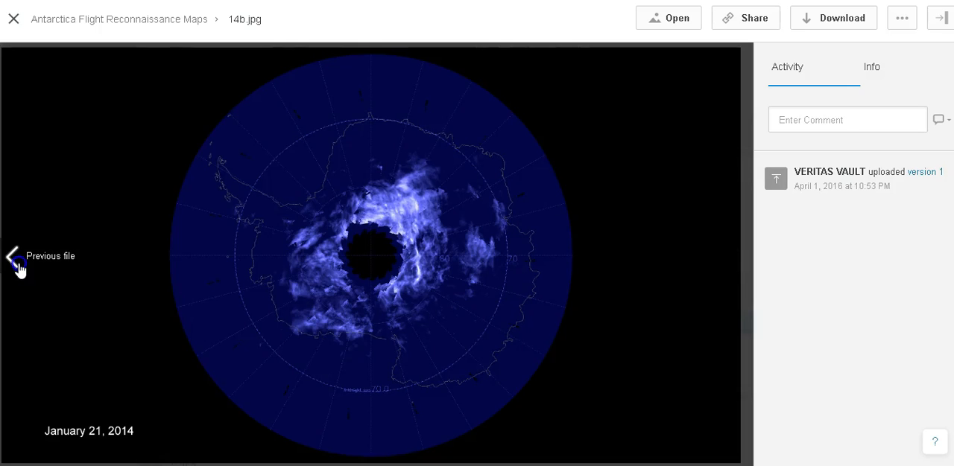
left_click(12, 257)
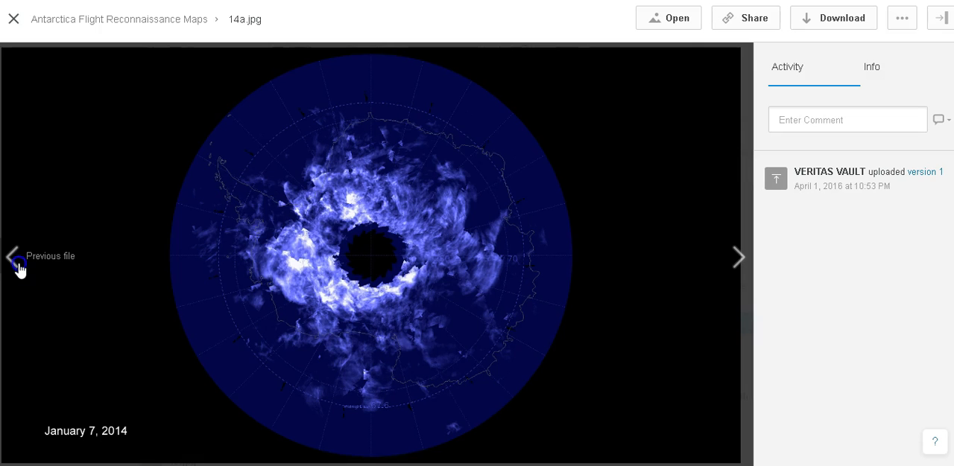
left_click(12, 256)
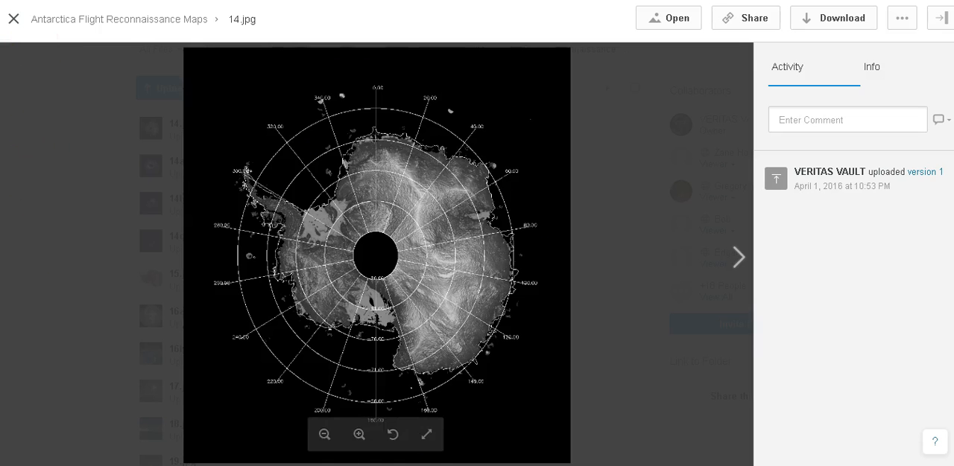